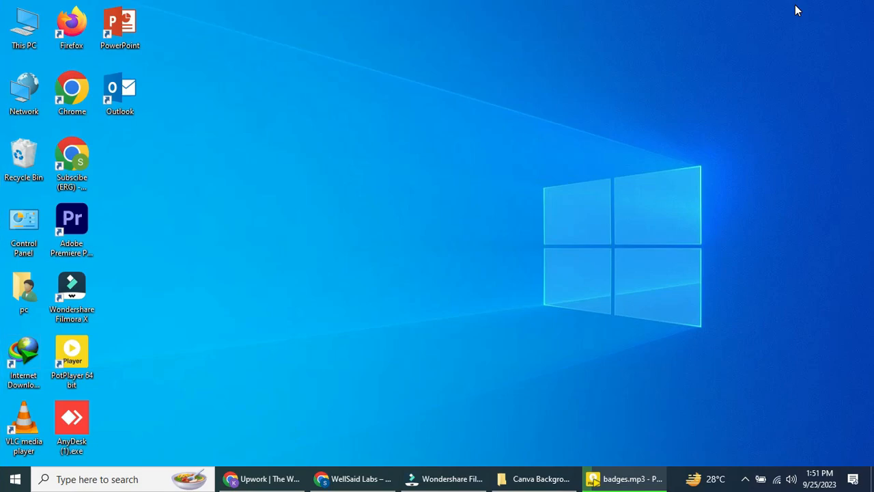
pyautogui.moveTo(621, 190)
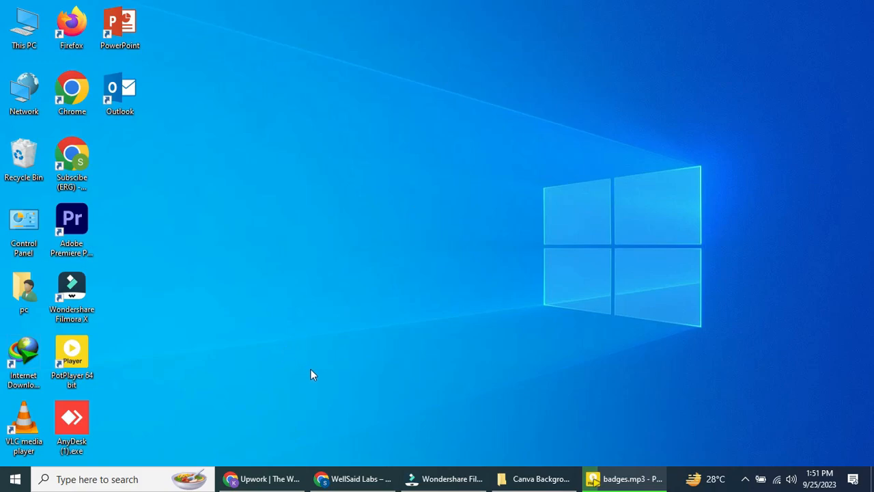
pyautogui.moveTo(234, 253)
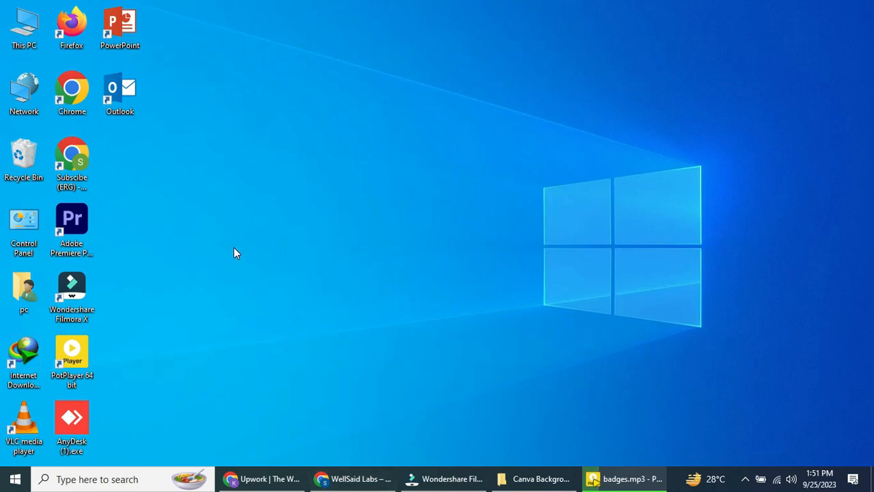
pyautogui.moveTo(594, 216)
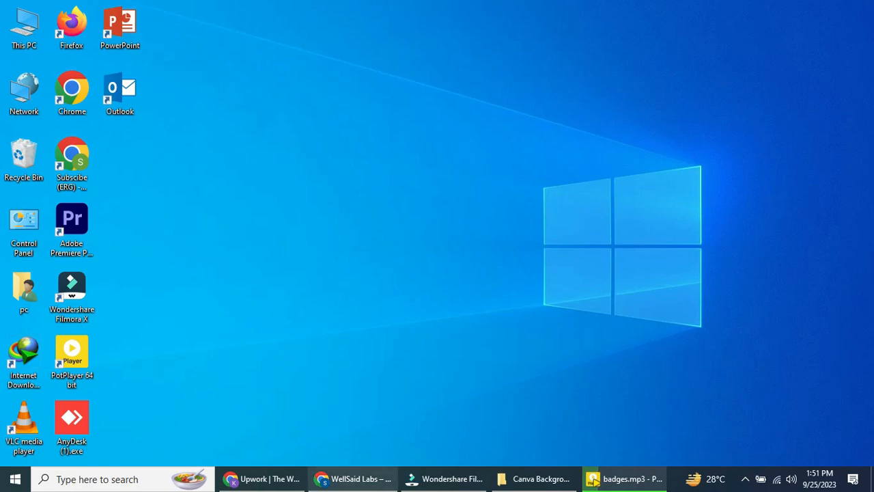
pyautogui.moveTo(236, 253)
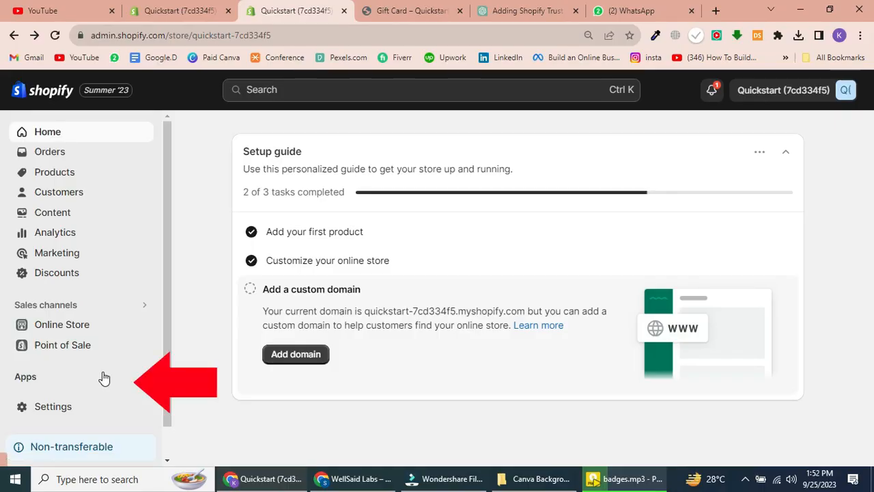
# Search the App Store for 'trust badges bear' and install Trust Badges Bear.
pyautogui.click(25, 376)
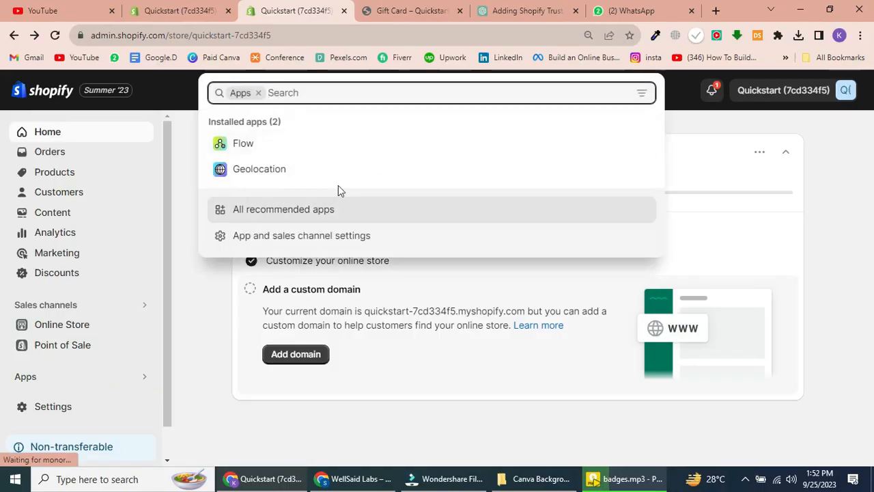
pyautogui.write('trust badges bear')
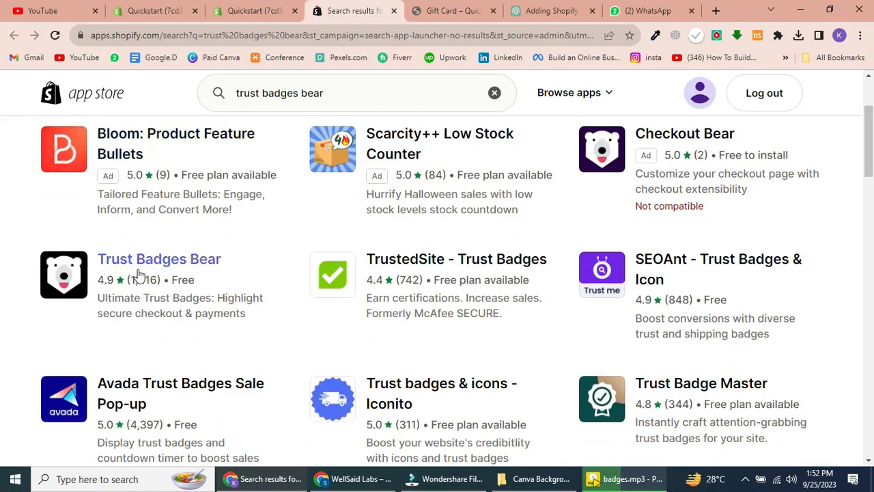
pyautogui.click(159, 259)
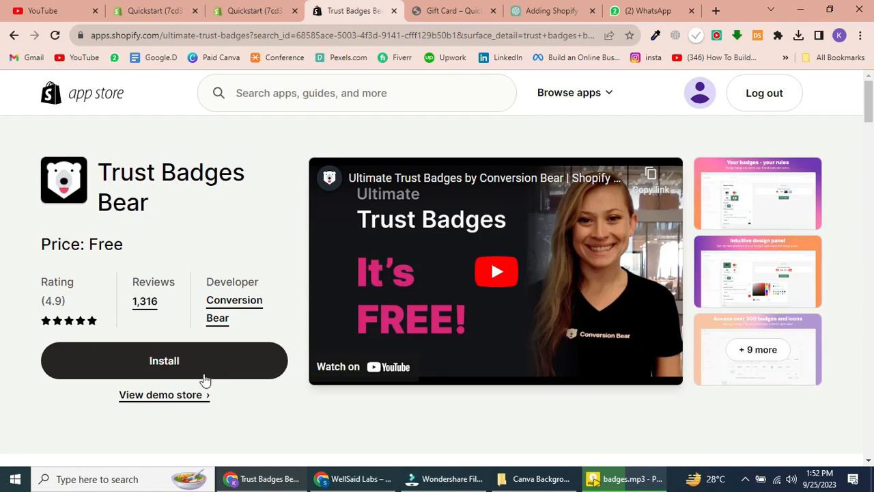
pyautogui.click(164, 360)
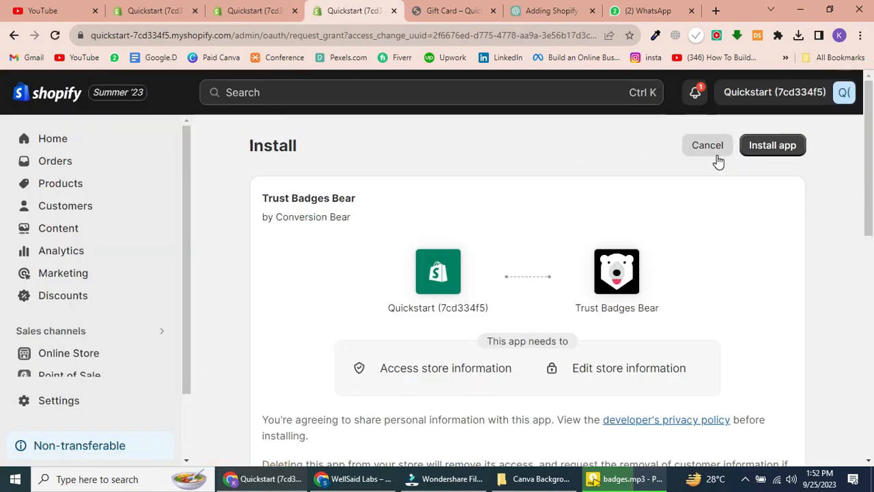
pyautogui.click(772, 145)
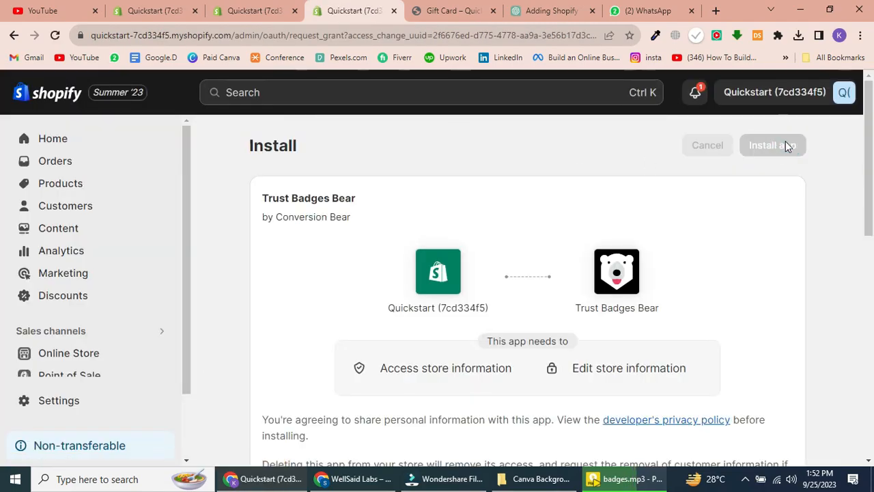
pyautogui.click(772, 145)
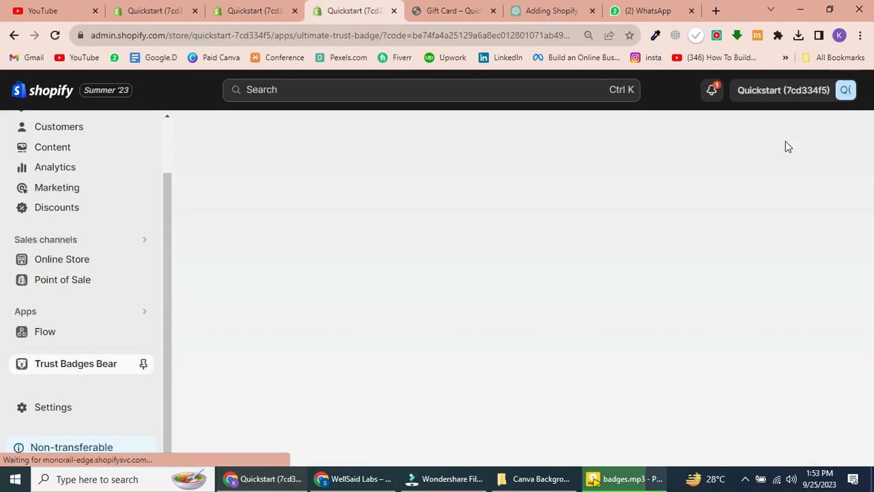
# Let the Trust Badges Bear page load, then scroll to Header Settings and Bar Preview.
pyautogui.click(75, 362)
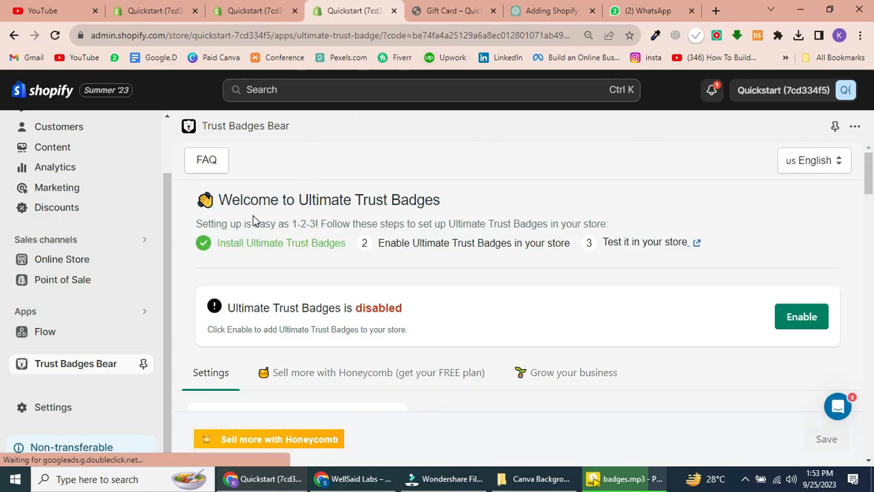
pyautogui.moveTo(408, 209)
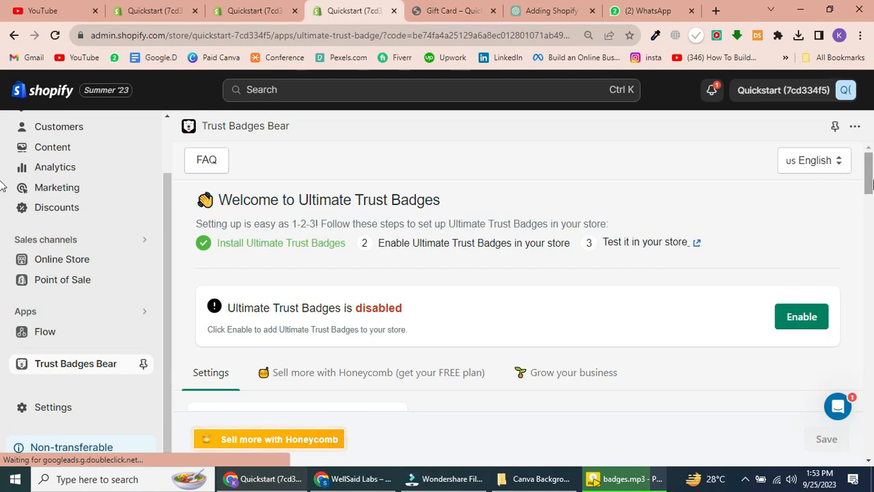
pyautogui.scroll(-3)
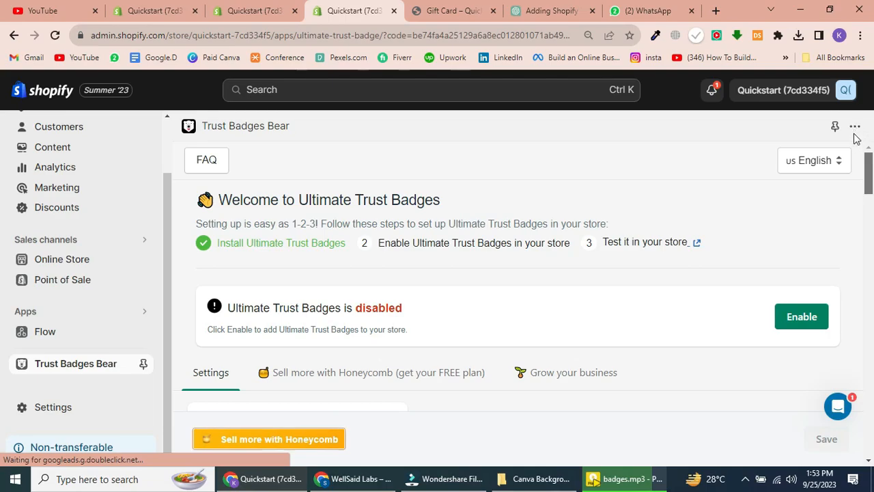
pyautogui.scroll(-3)
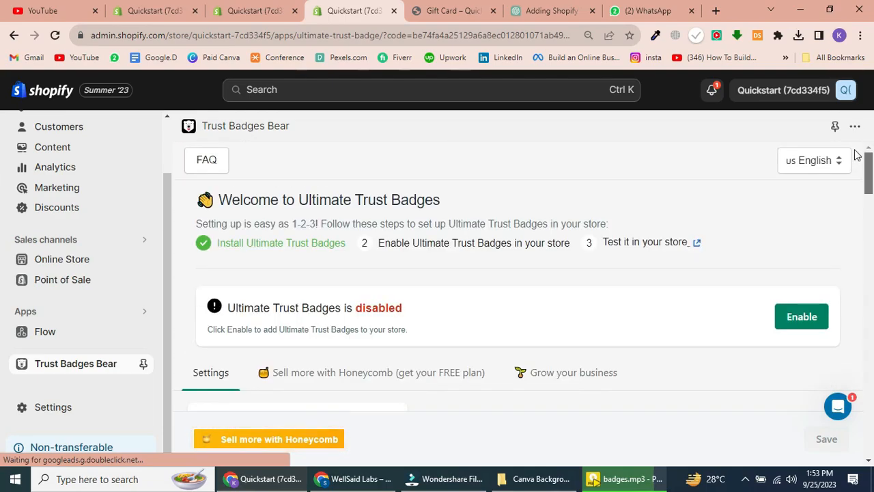
pyautogui.scroll(-3)
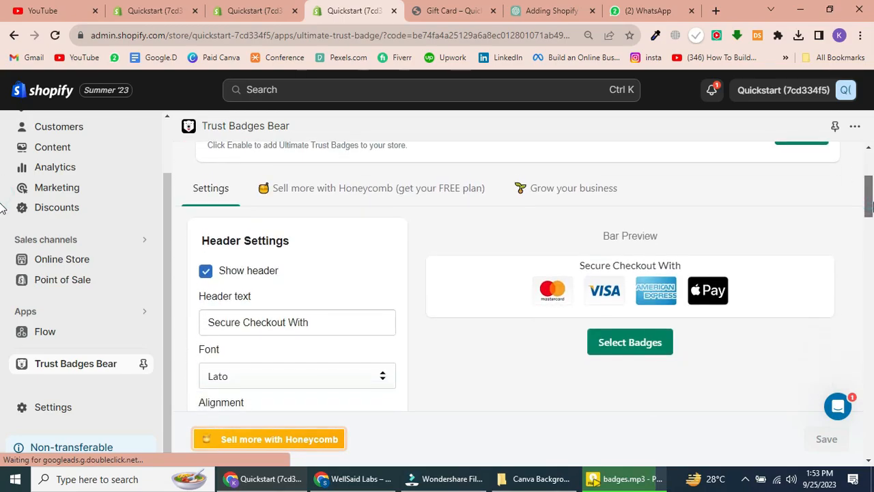
# Add the PayPal badge to the checkout badge bar.
pyautogui.click(629, 342)
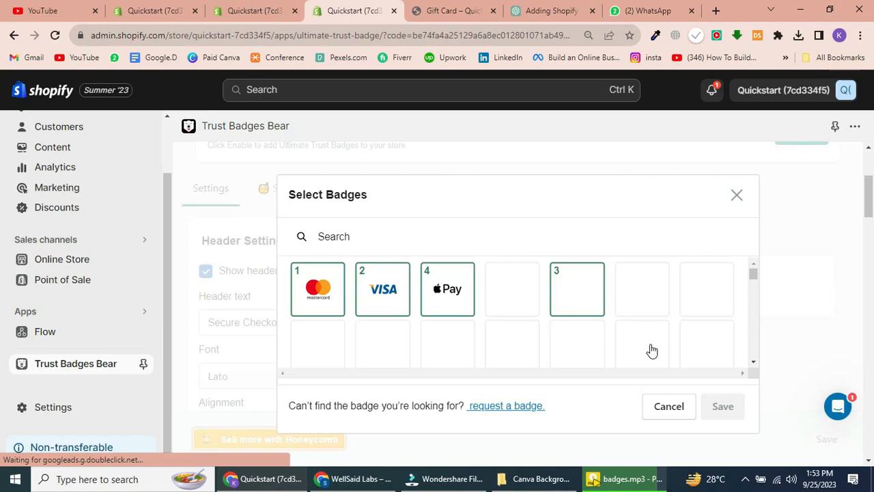
pyautogui.write('pat')
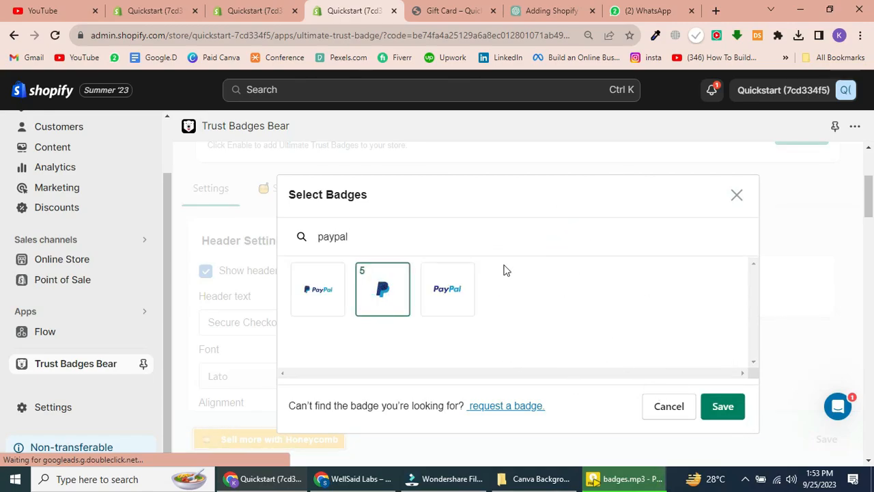
pyautogui.click(722, 406)
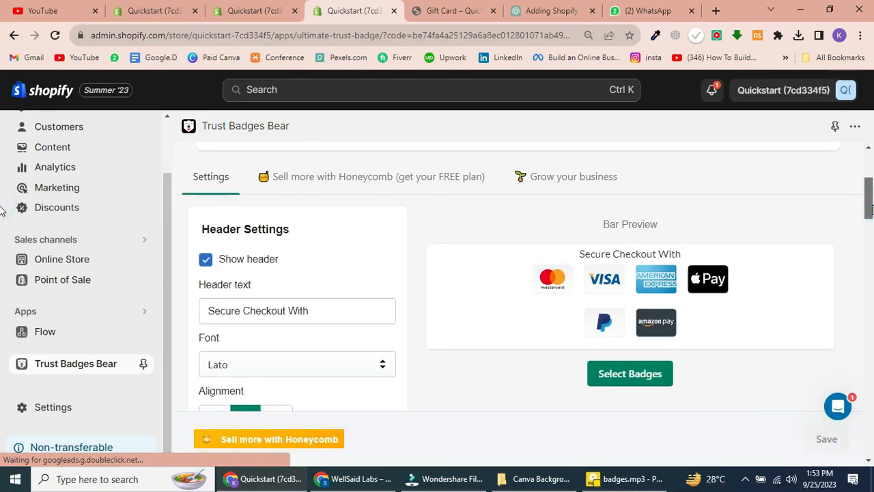
# Enable Ultimate Trust Badges for the store.
pyautogui.scroll(-3)
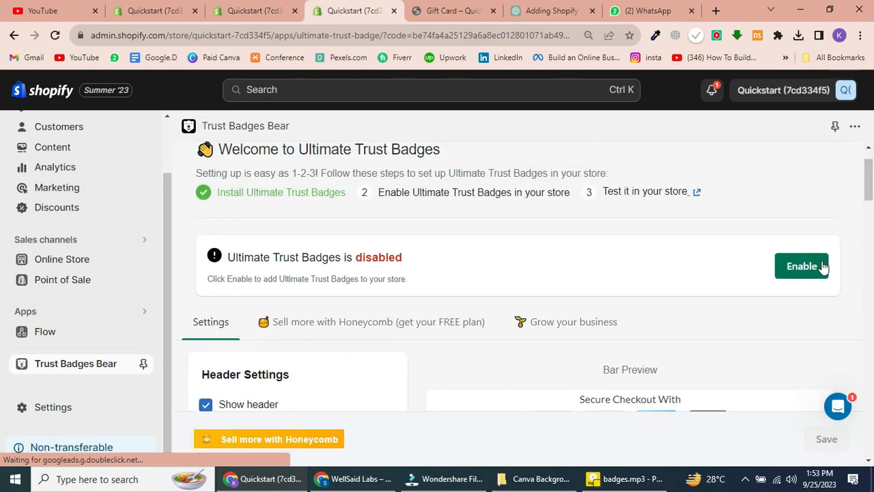
pyautogui.click(801, 266)
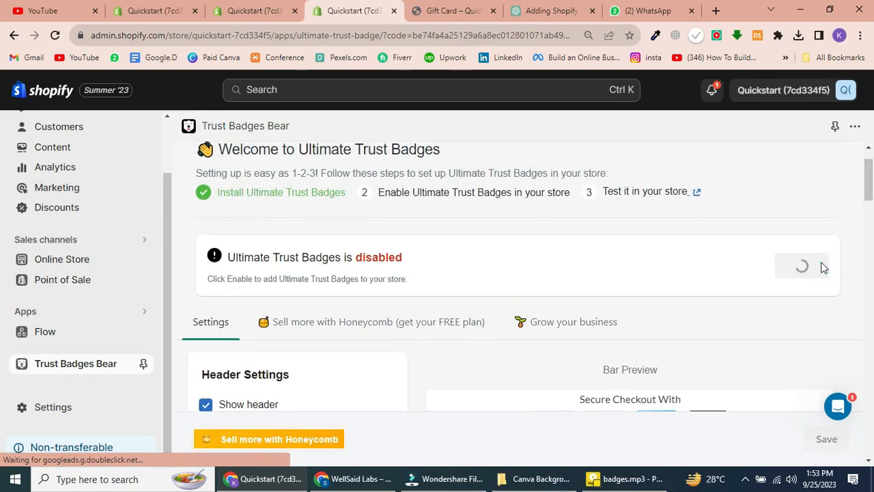
pyautogui.click(801, 266)
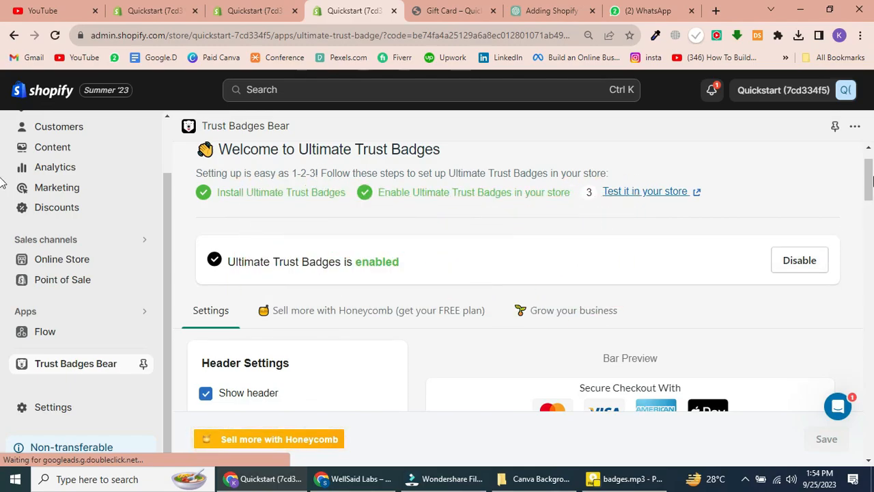
pyautogui.scroll(-3)
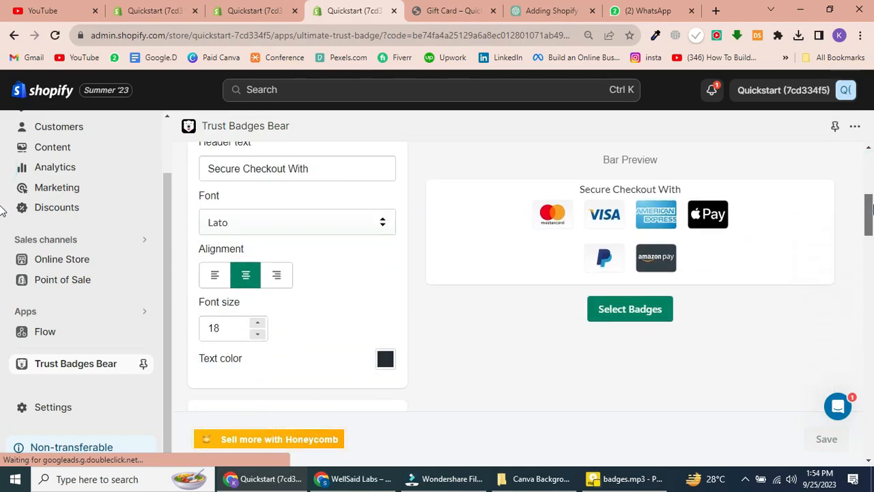
pyautogui.scroll(-3)
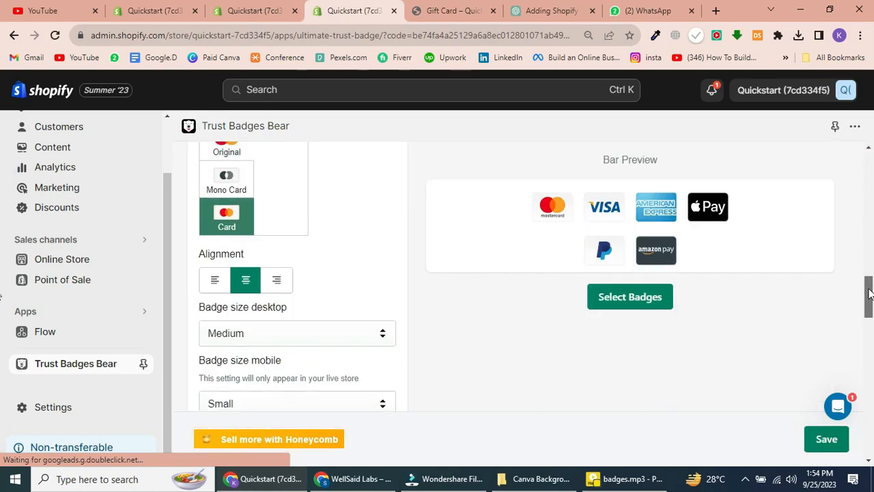
pyautogui.scroll(-3)
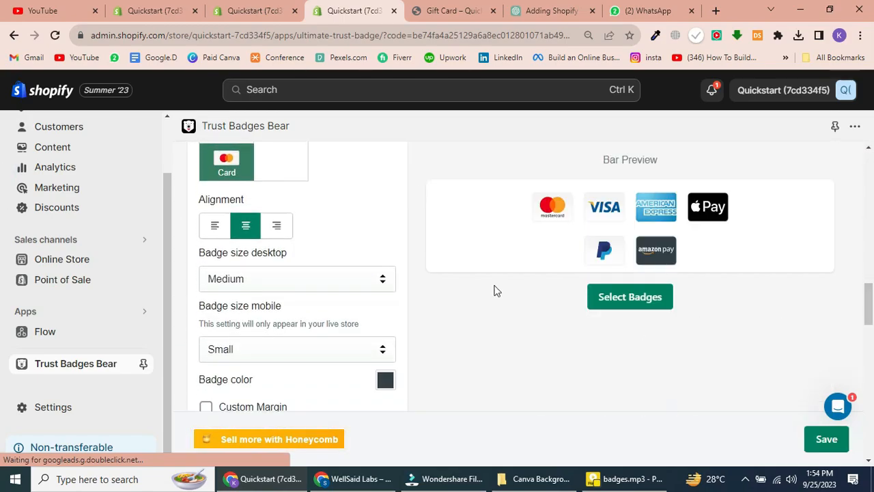
pyautogui.click(297, 279)
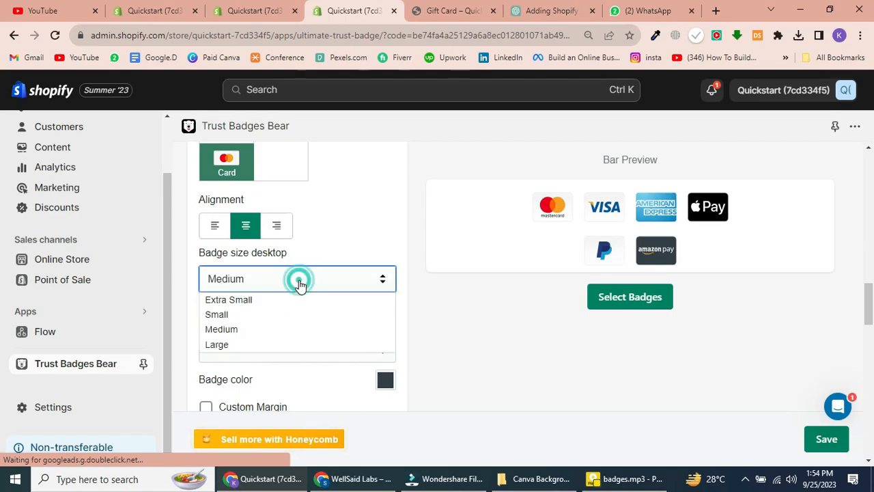
pyautogui.moveTo(267, 330)
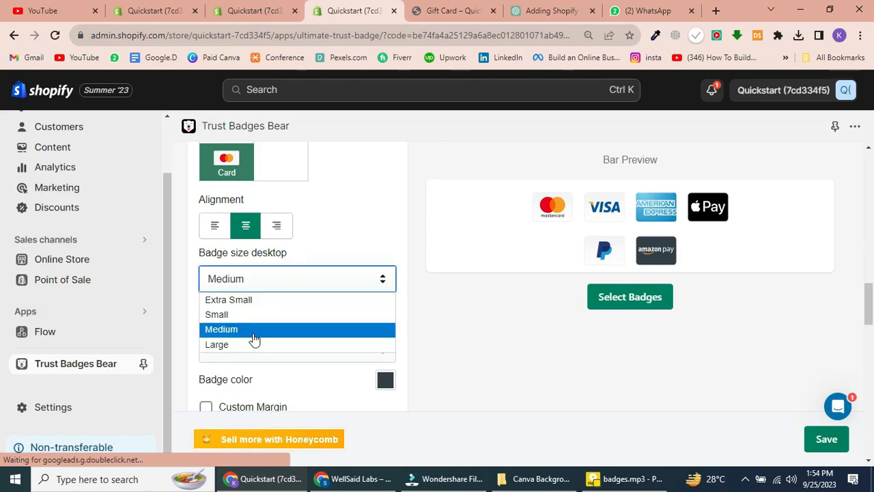
pyautogui.click(221, 329)
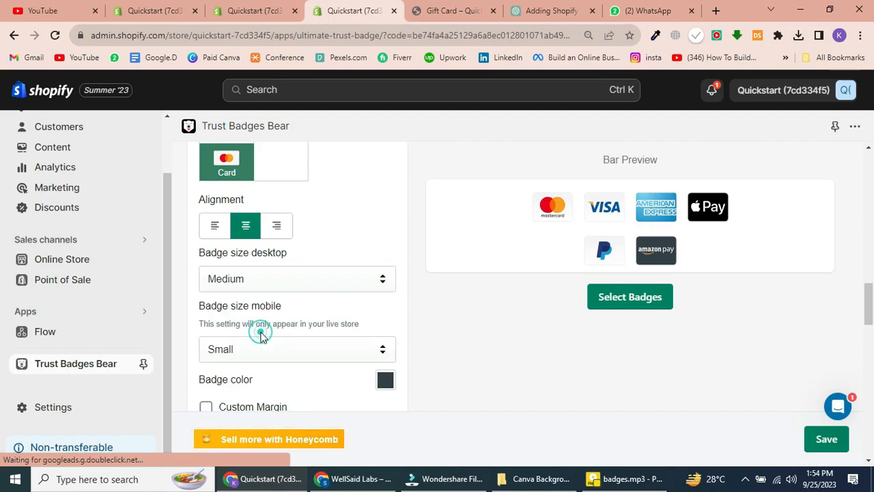
pyautogui.scroll(-3)
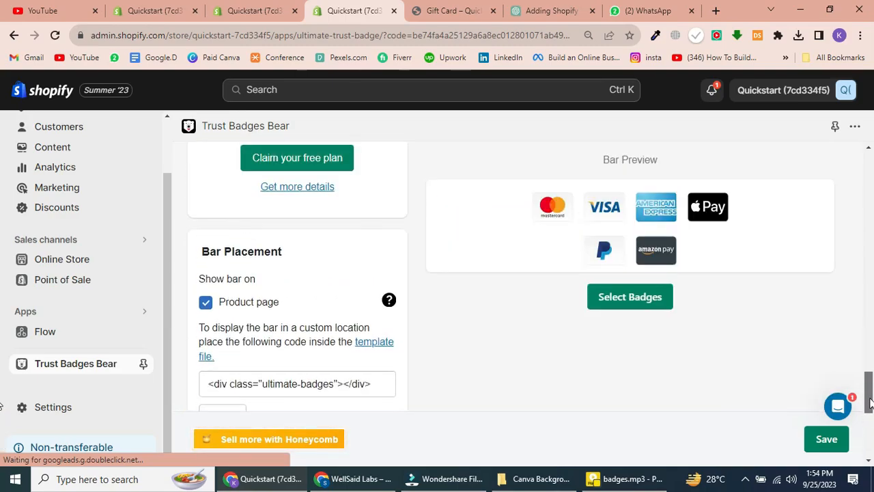
pyautogui.scroll(-3)
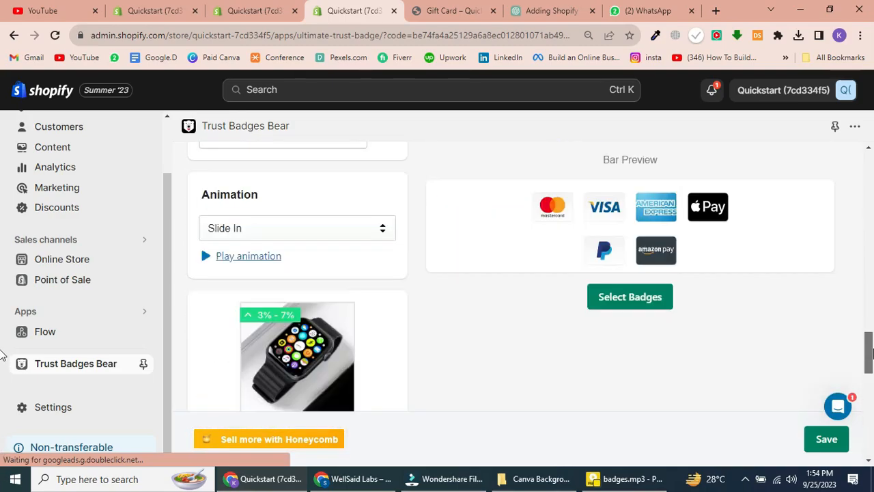
pyautogui.scroll(3)
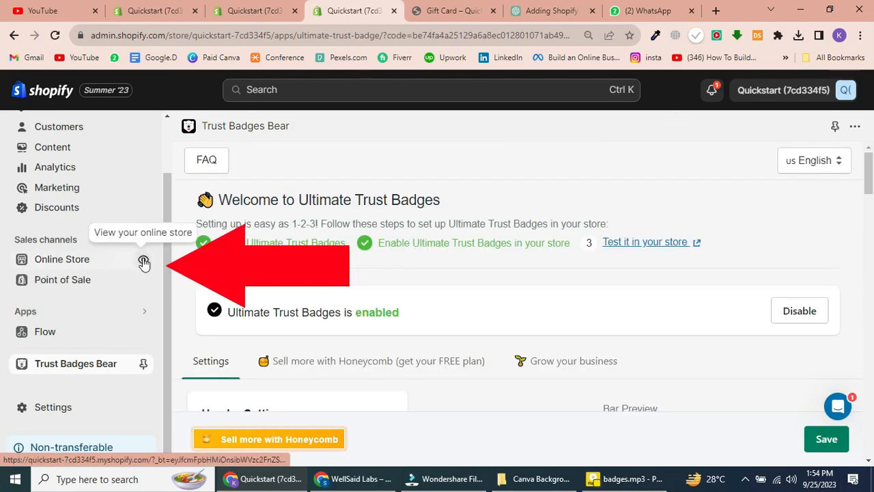
# Open The Compare at Price Snowboard on the live storefront and scroll to the badges under Buy it now.
pyautogui.click(144, 263)
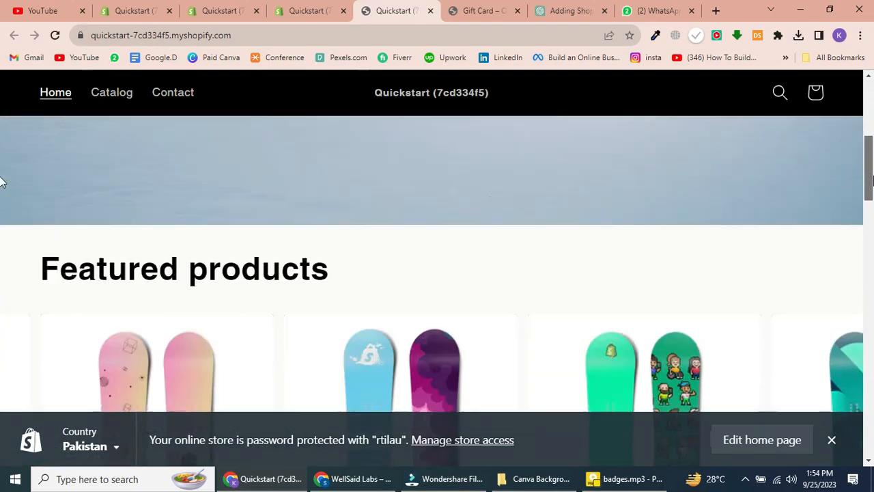
pyautogui.scroll(-3)
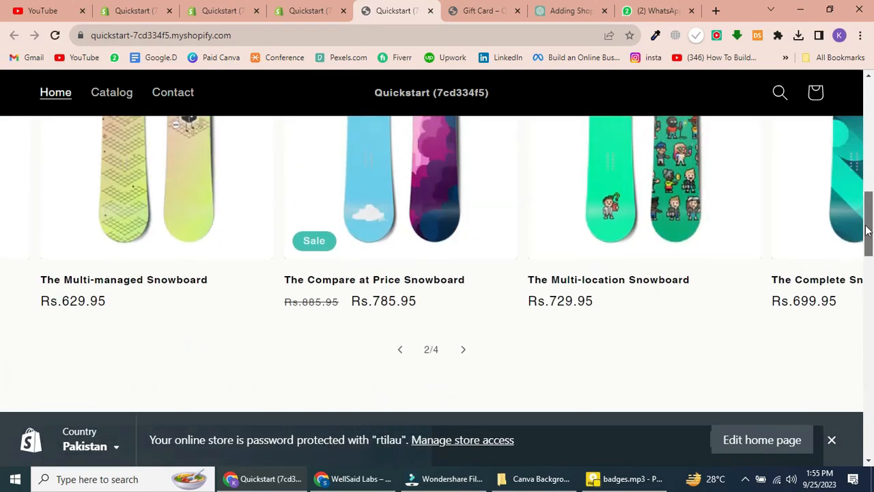
pyautogui.click(400, 279)
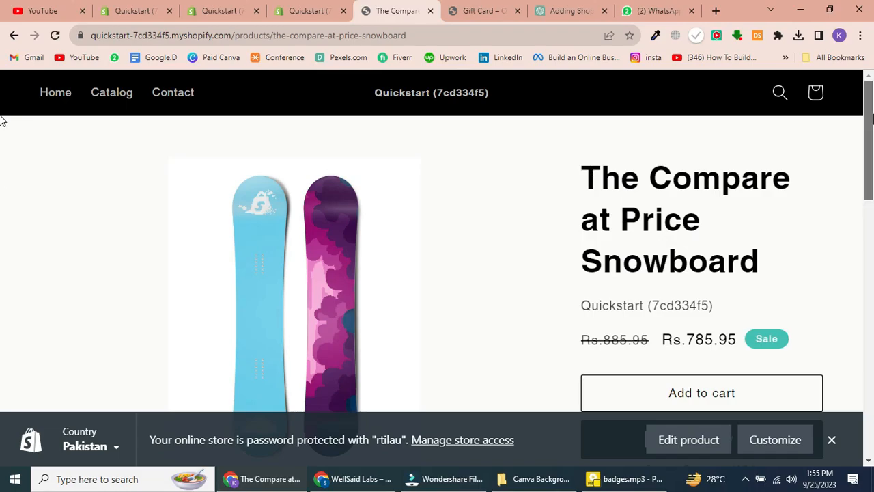
pyautogui.scroll(-3)
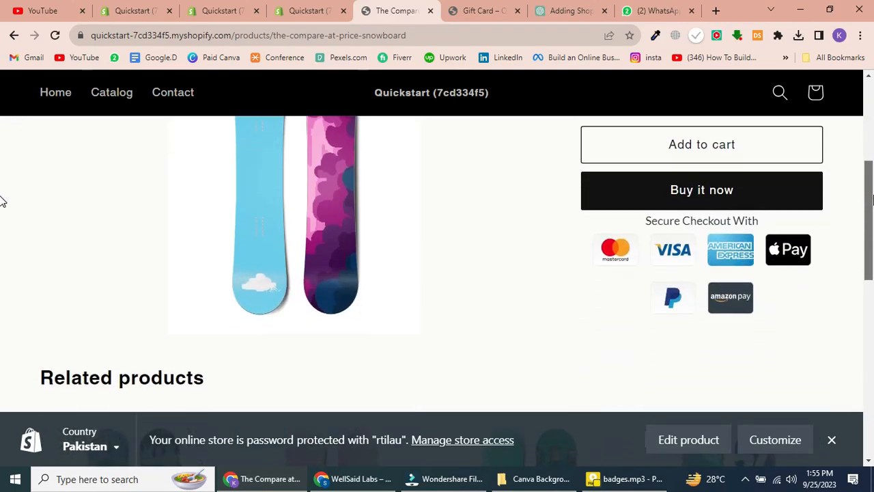
pyautogui.scroll(-3)
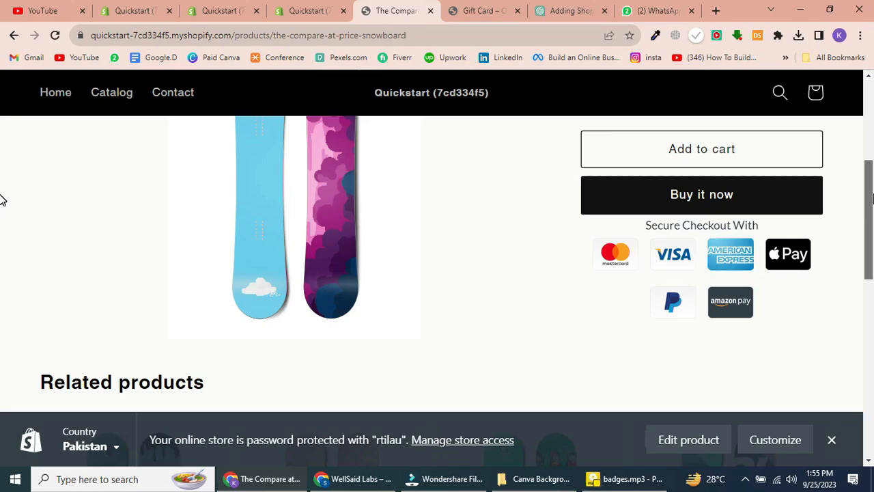
pyautogui.scroll(-3)
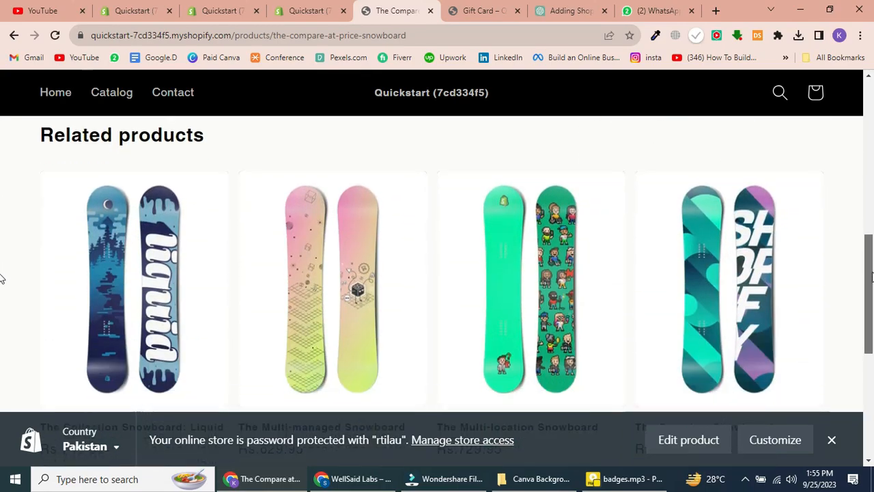
pyautogui.scroll(-3)
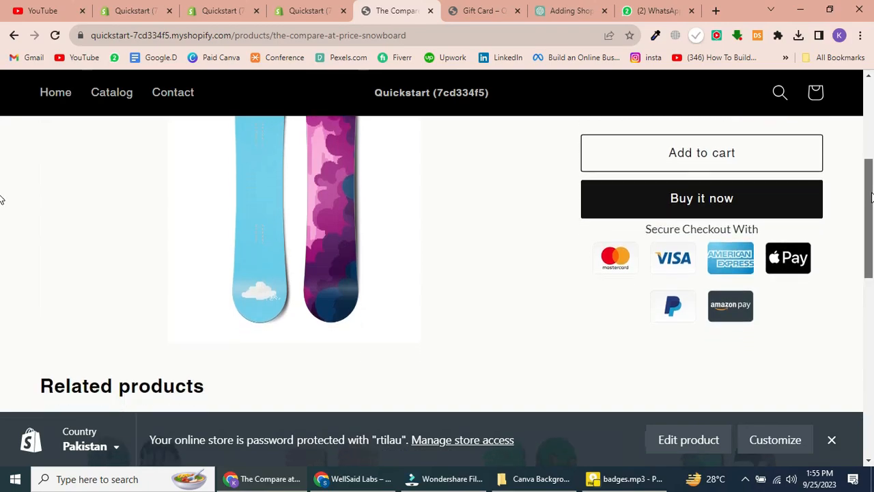
pyautogui.moveTo(469, 393)
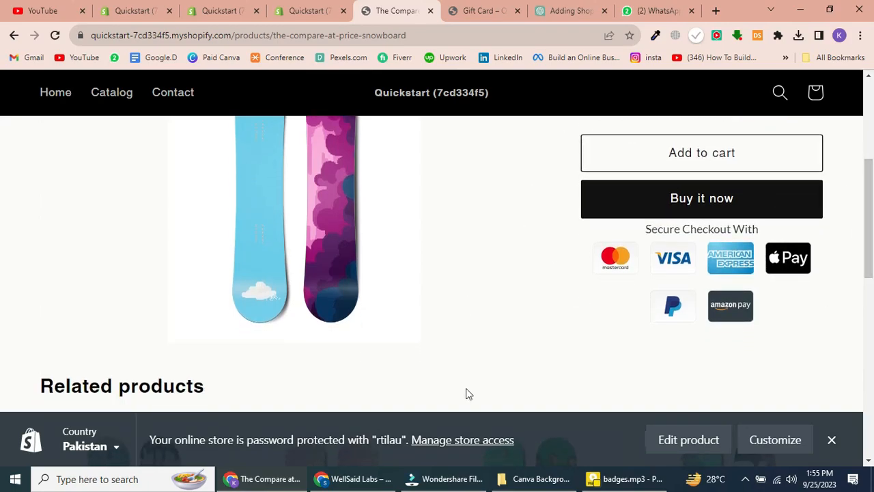
pyautogui.moveTo(690, 400)
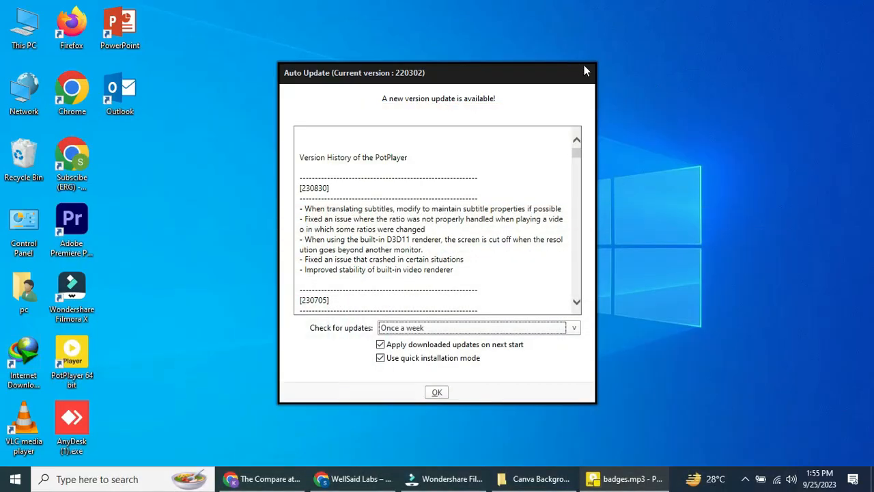
# Close the PotPlayer Auto Update dialog.
pyautogui.click(585, 73)
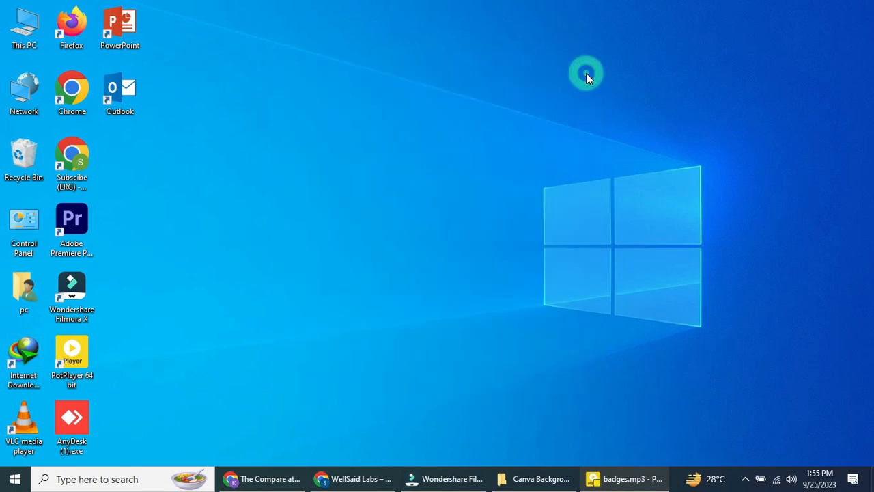